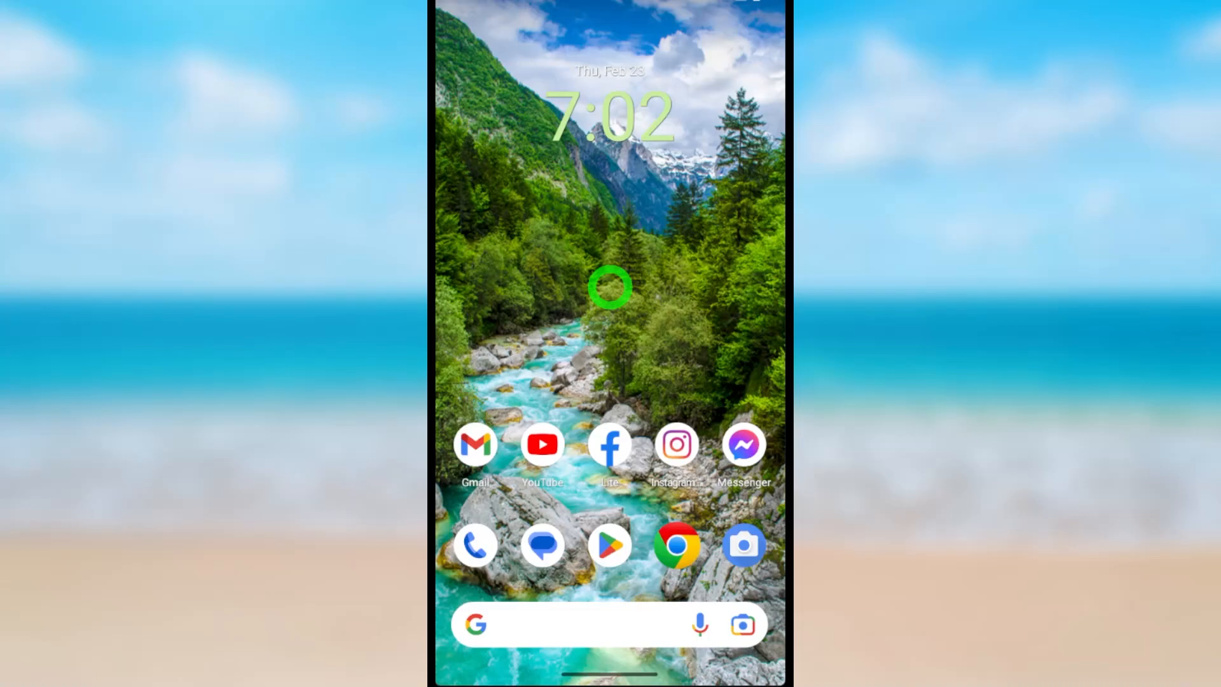
Launch Facebook Lite and open its menu, scrolling to Settings & privacy
left_click(609, 444)
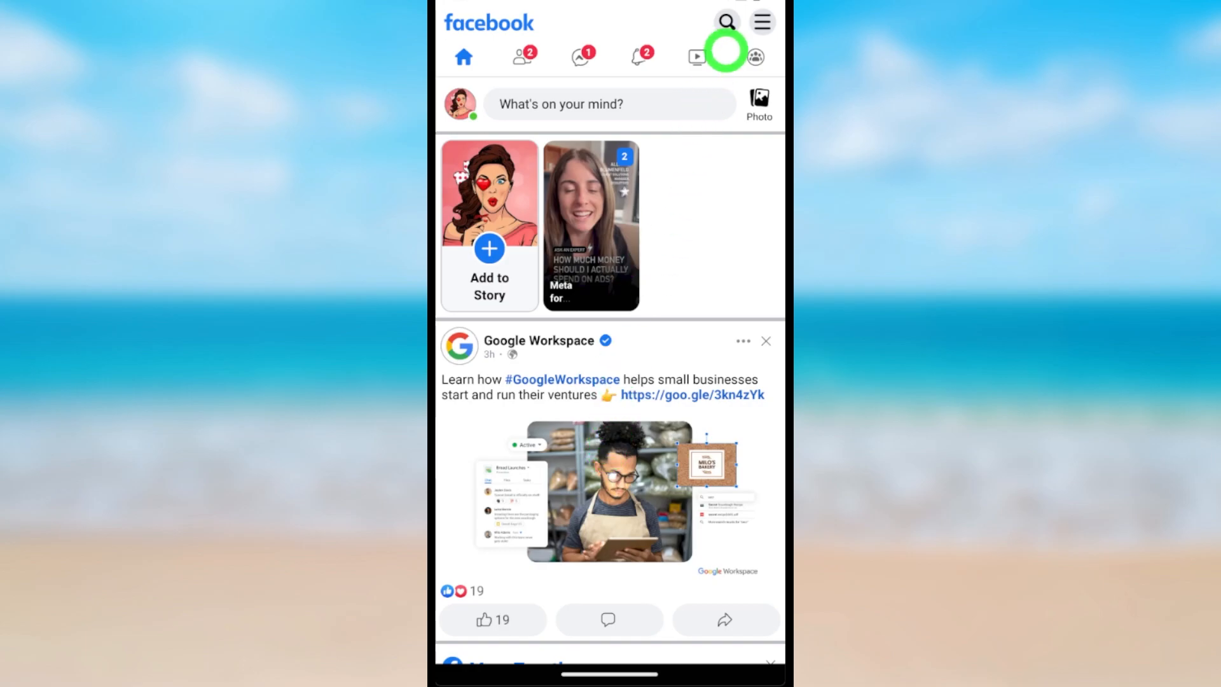
left_click(760, 21)
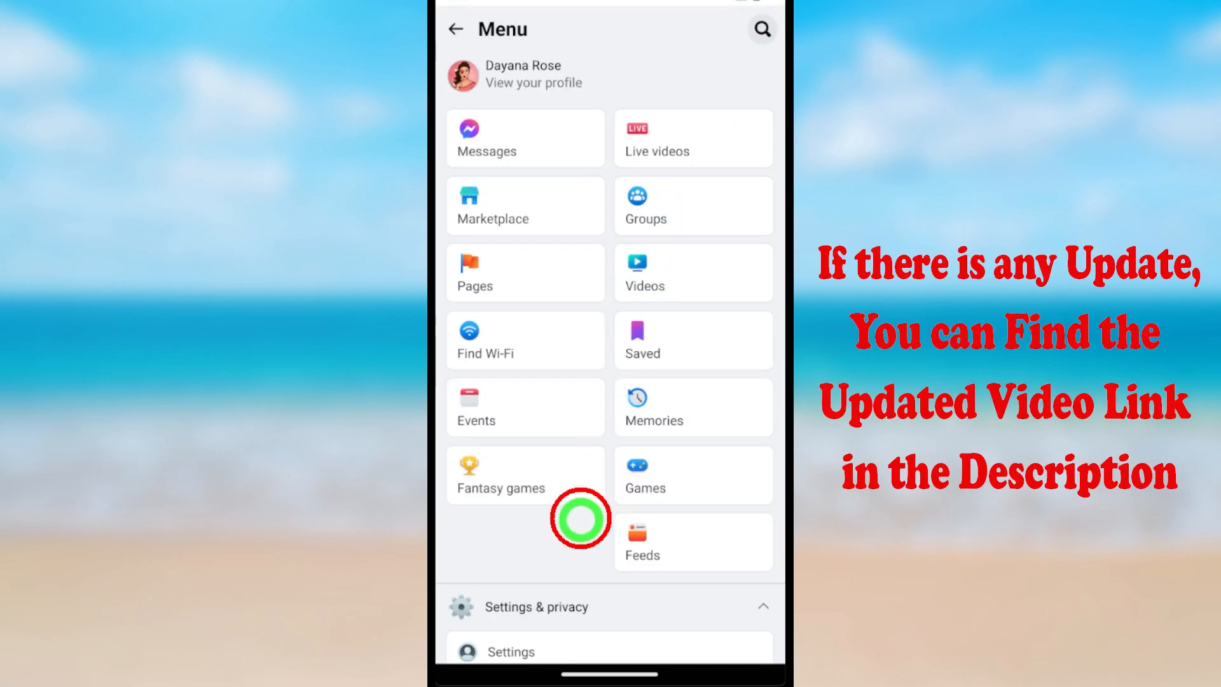
scroll("down", 3)
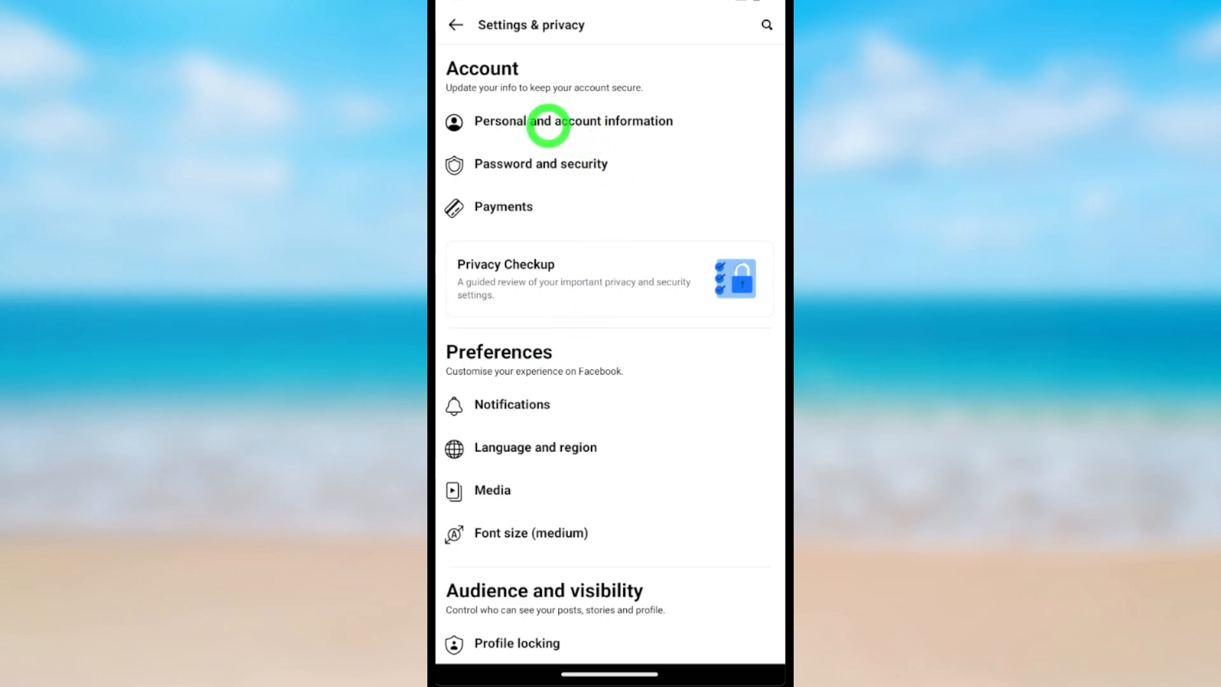
Go through Personal and account information and Account ownership and control to Deactivation and deletion
left_click(572, 121)
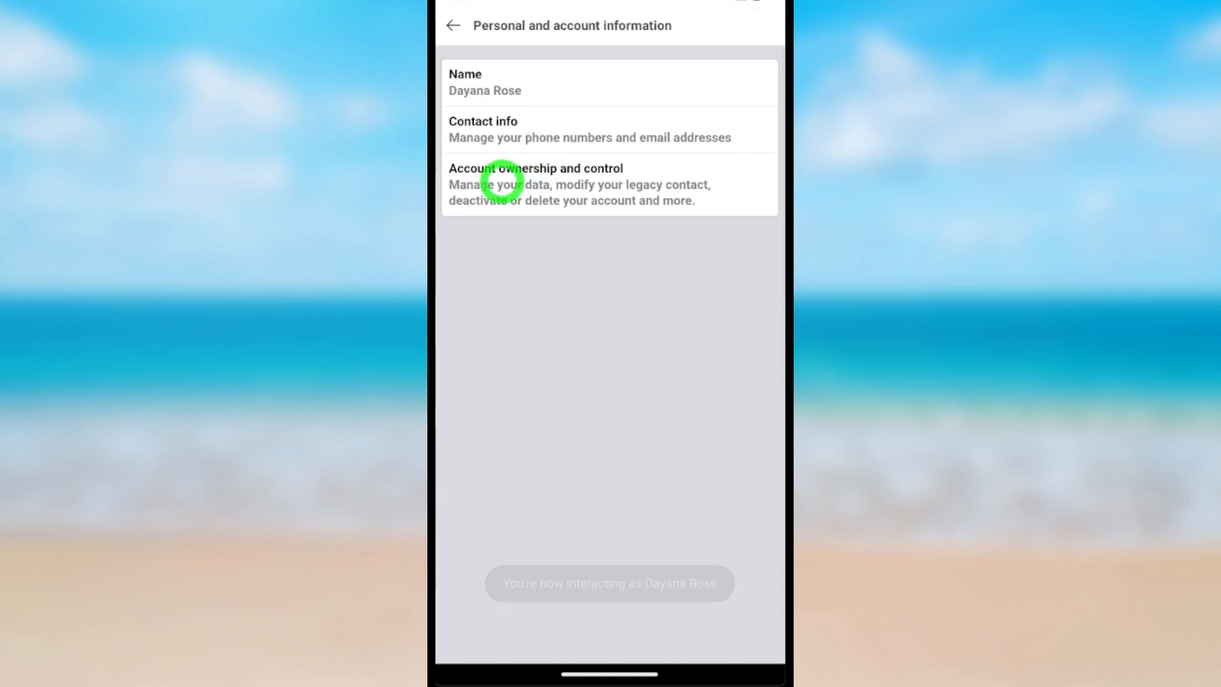
left_click(535, 184)
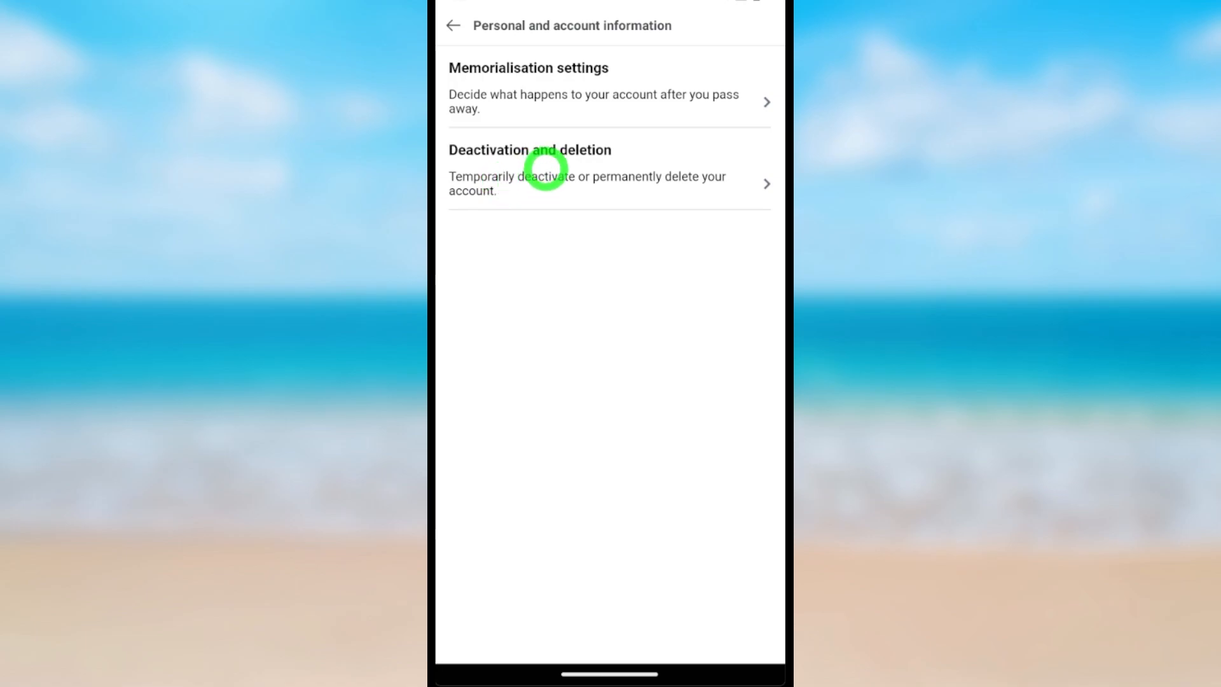
left_click(530, 169)
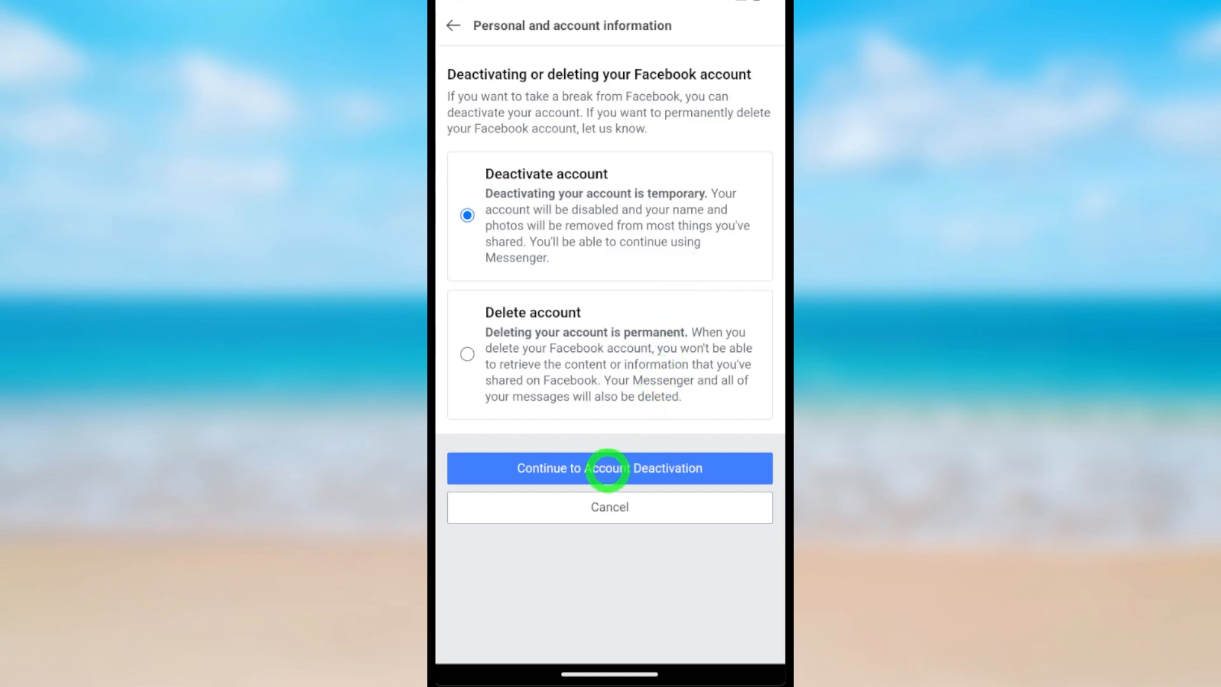
Continue to deactivation, choose 'I have another Facebook account' as the reason, and proceed
left_click(609, 468)
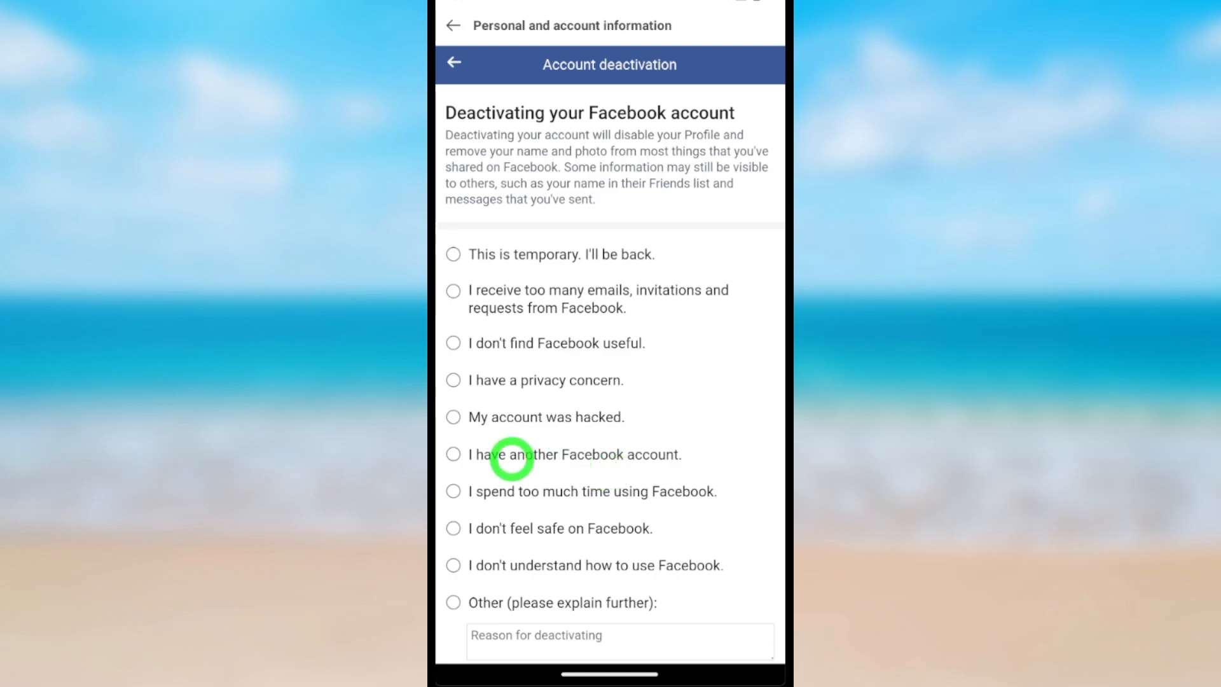
left_click(454, 454)
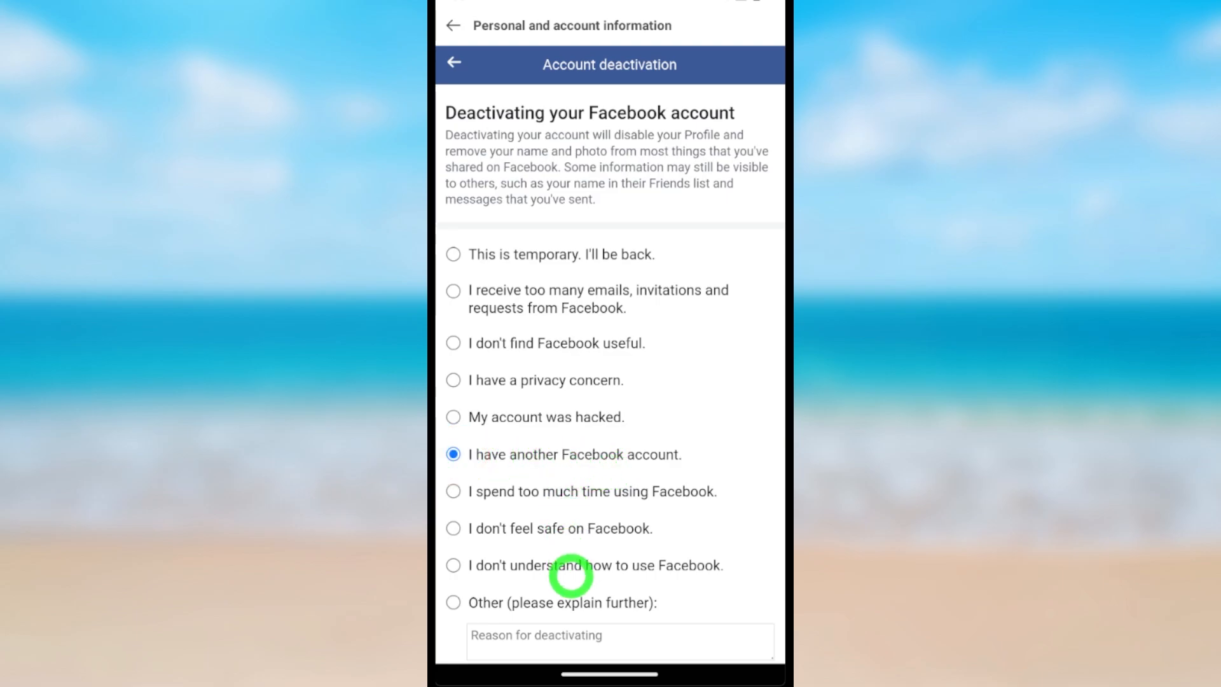
scroll("down", 3)
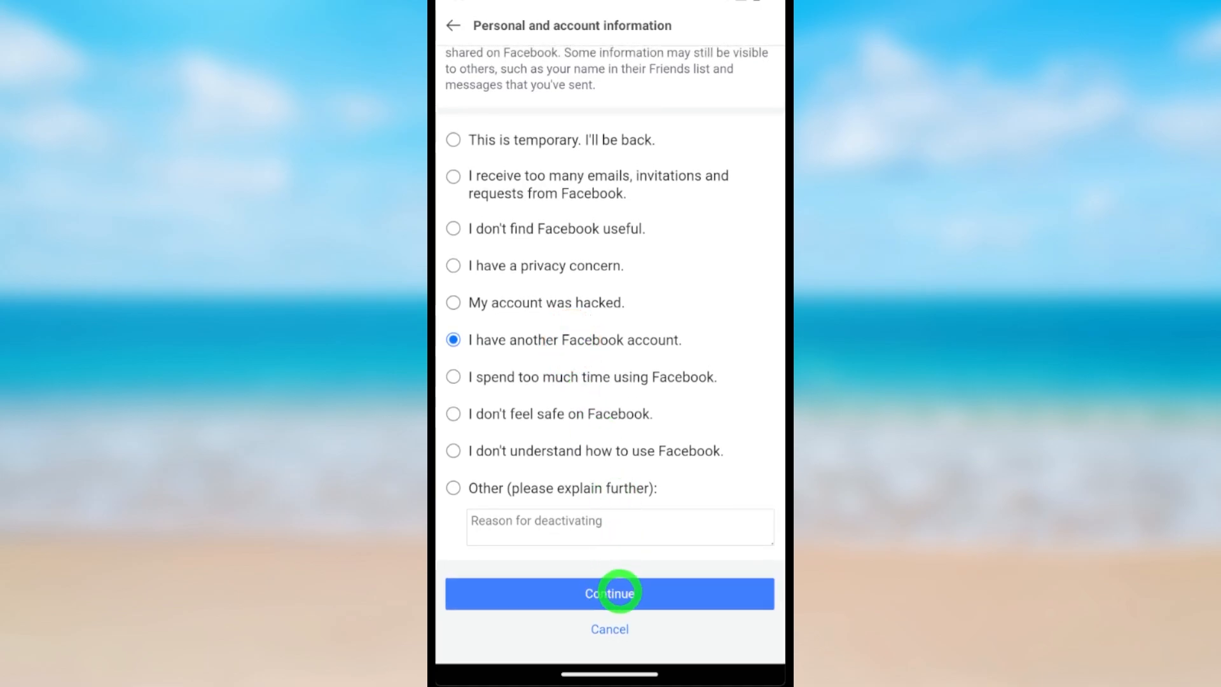
left_click(610, 593)
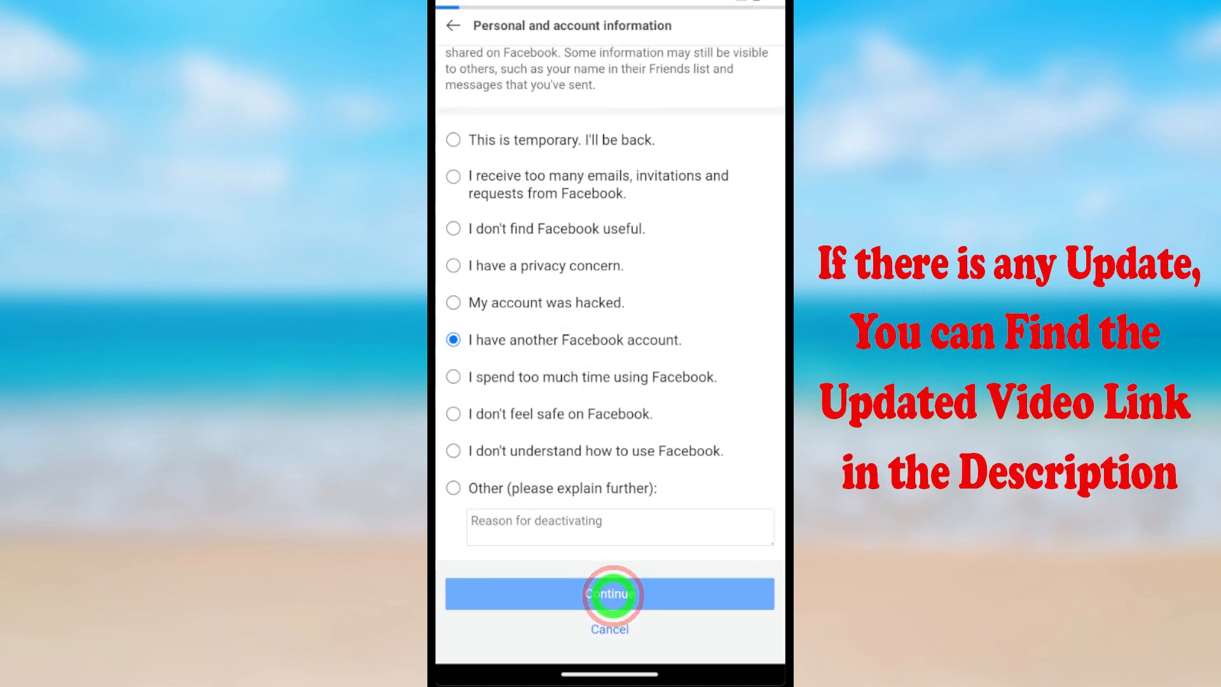
left_click(609, 593)
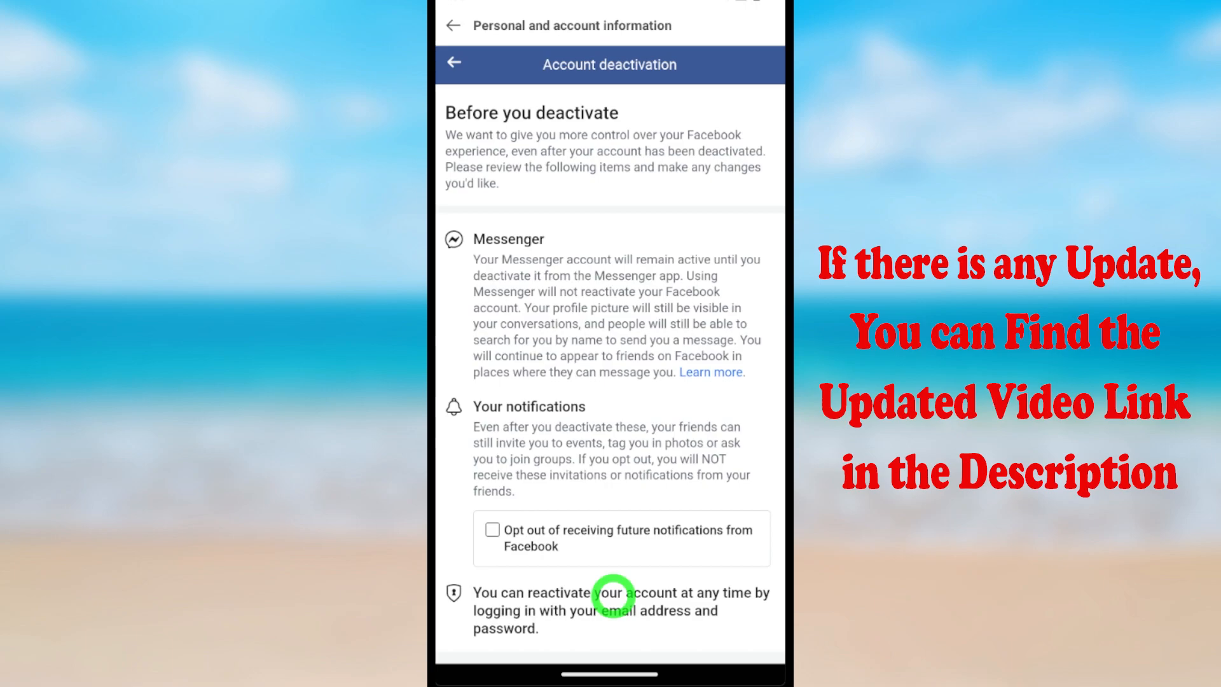
Confirm Deactivate My Account on the Before you deactivate page
scroll("down", 3)
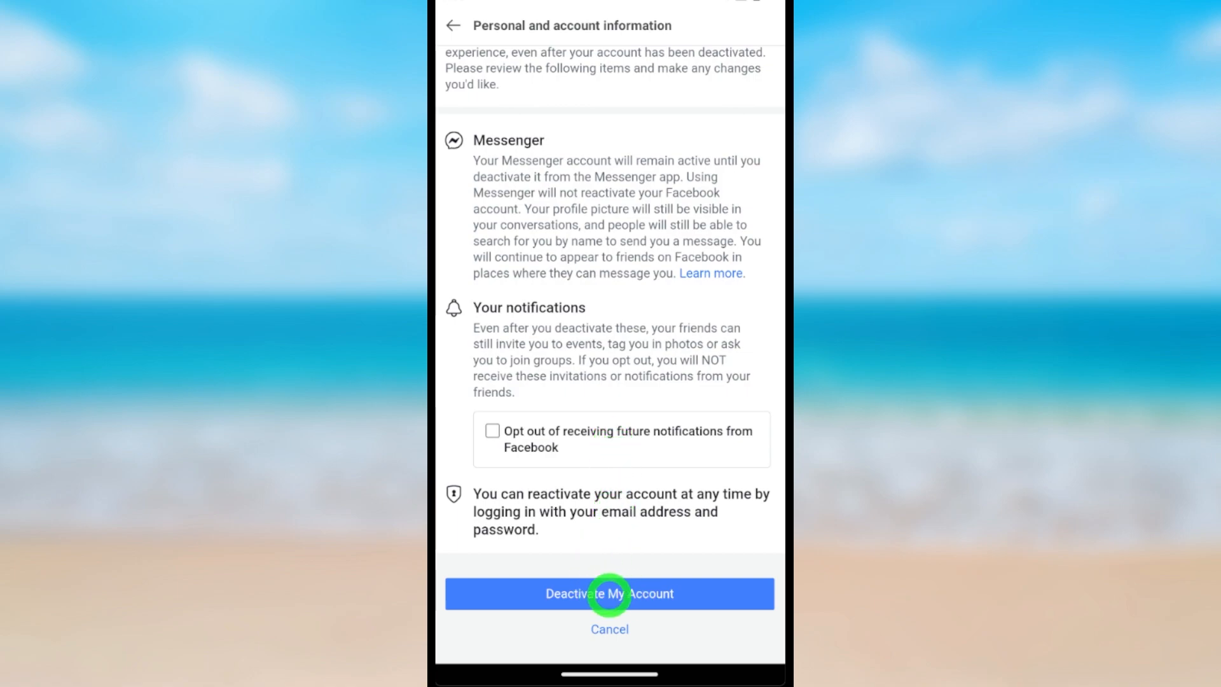
left_click(609, 593)
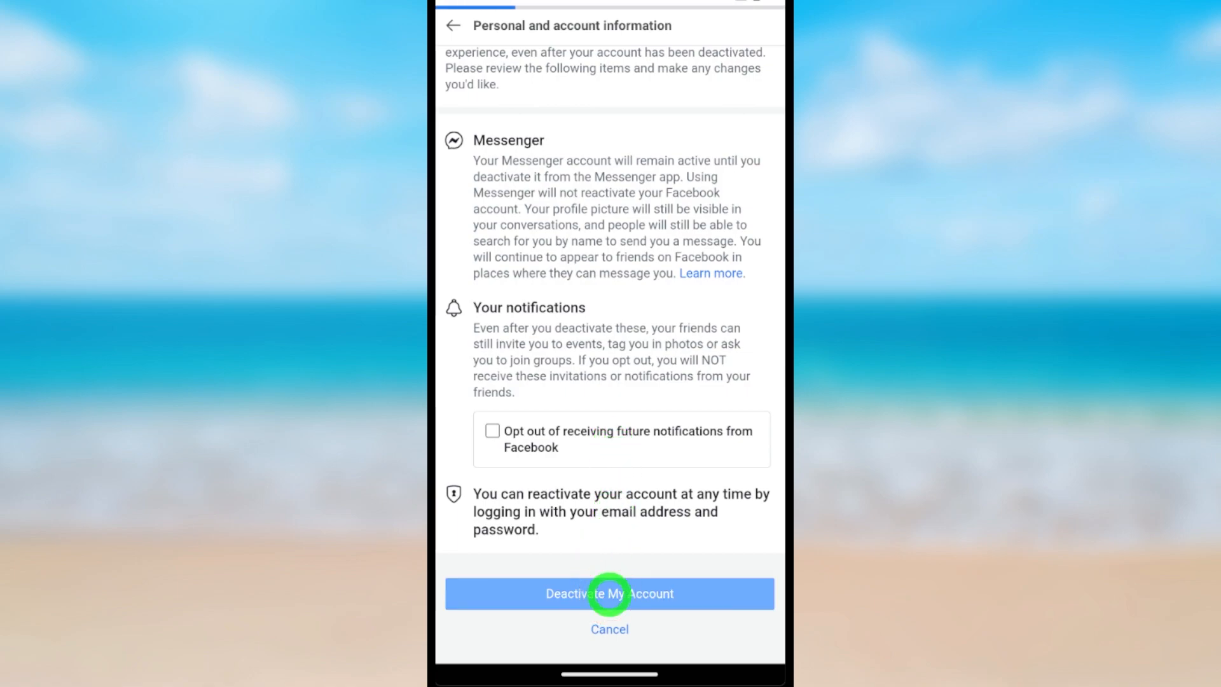
left_click(610, 593)
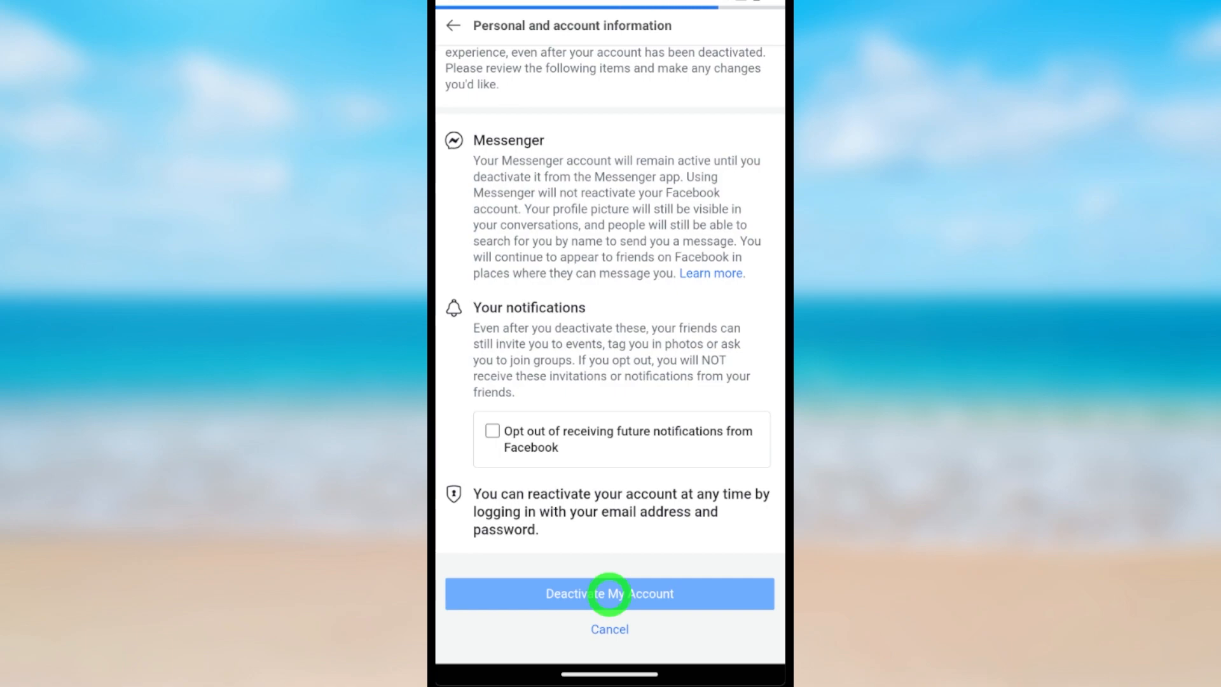
left_click(609, 594)
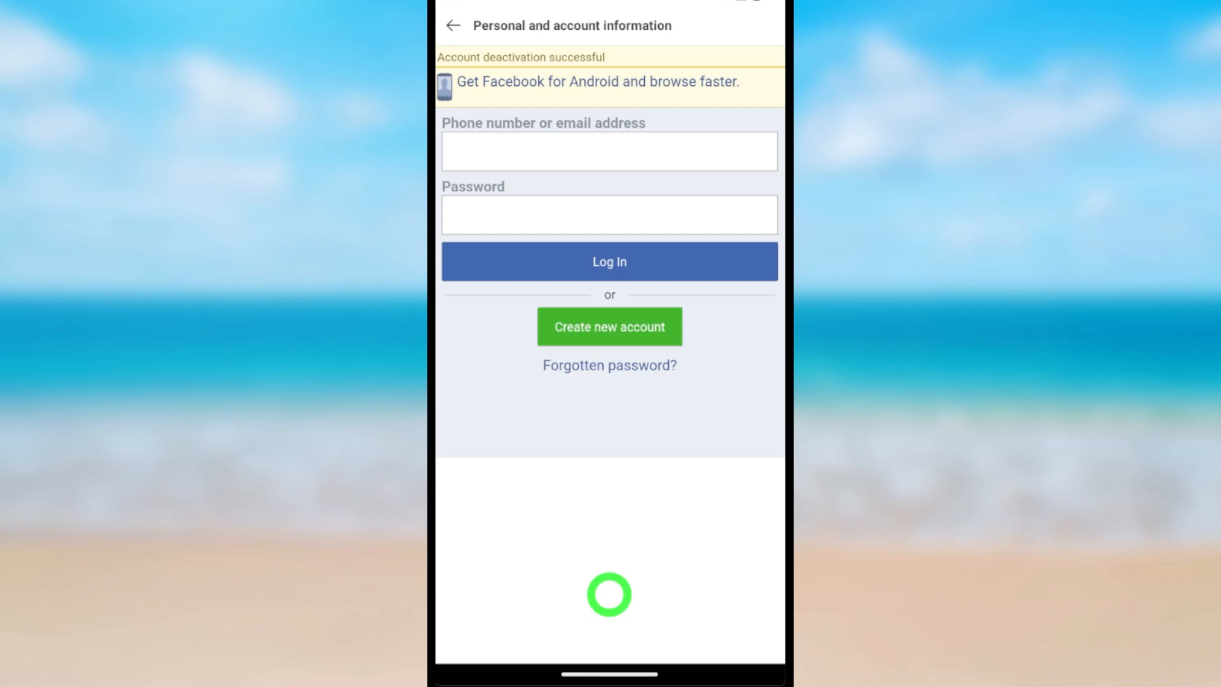